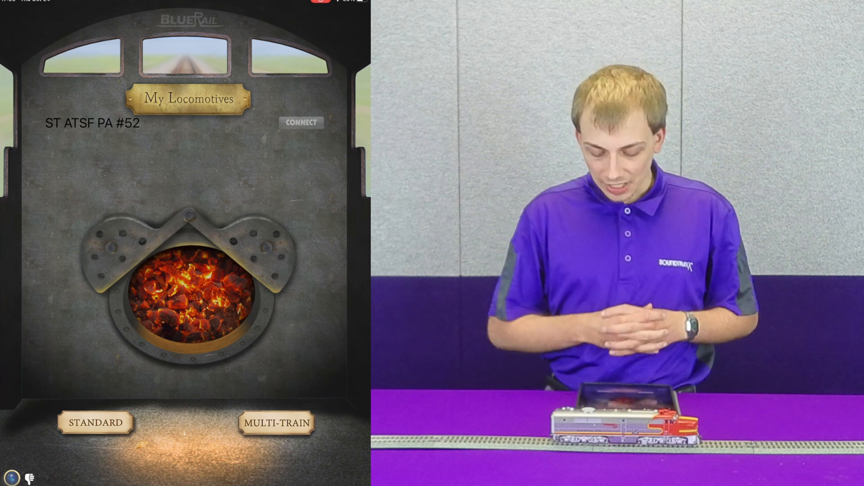
# Connect to the ST ATSF PA #52 locomotive from My Locomotives.
pyautogui.click(301, 122)
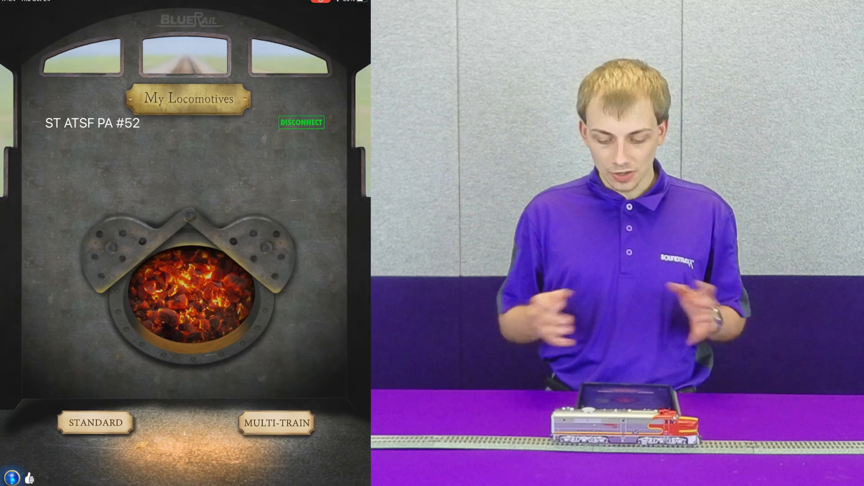
pyautogui.click(93, 423)
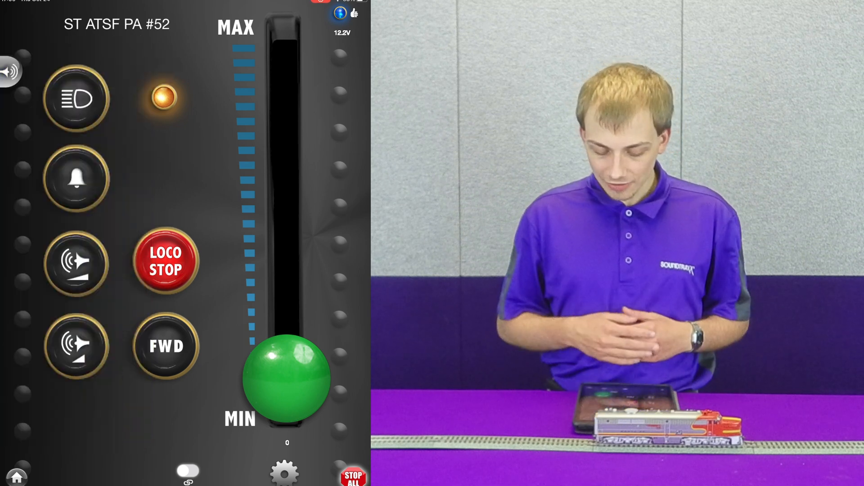
# Enter general settings for ST ATSF PA #52 and scroll the Decoder Type list to Diesel Alco 21PNEM8.
pyautogui.click(285, 473)
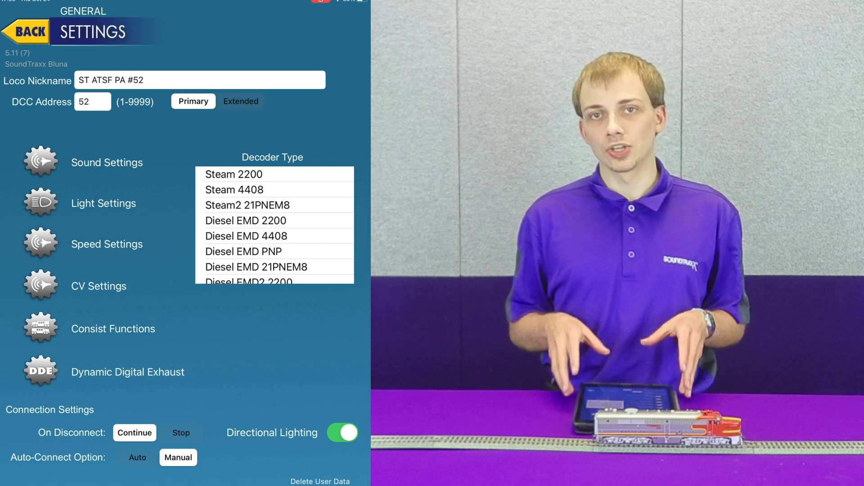
pyautogui.scroll(-3)
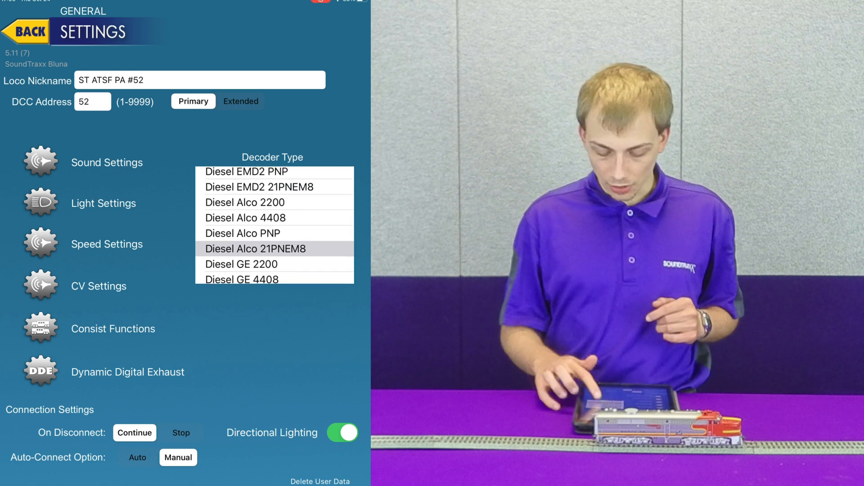
pyautogui.scroll(-3)
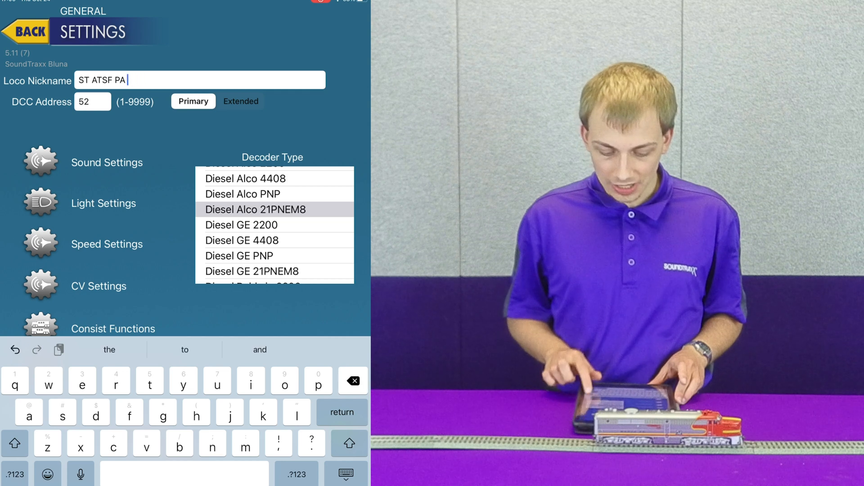
# Commit the nickname as 'ST ATSF PA' and return the Decoder Type list to the top.
pyautogui.click(352, 380)
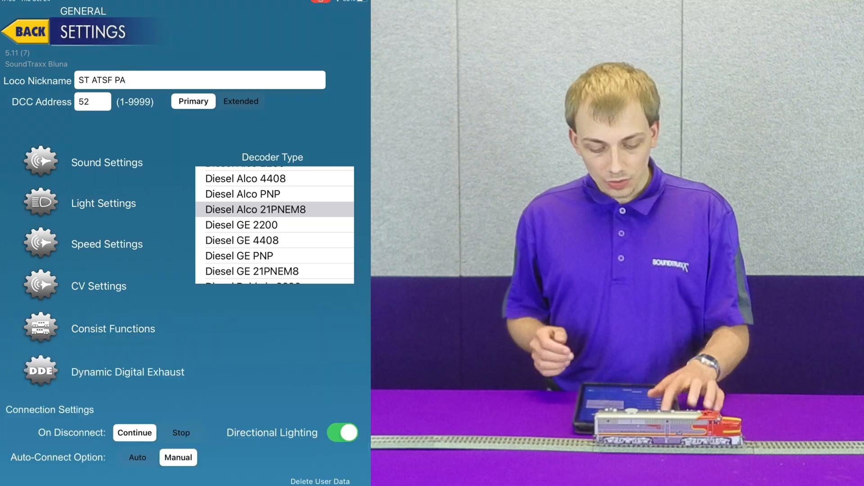
pyautogui.click(25, 31)
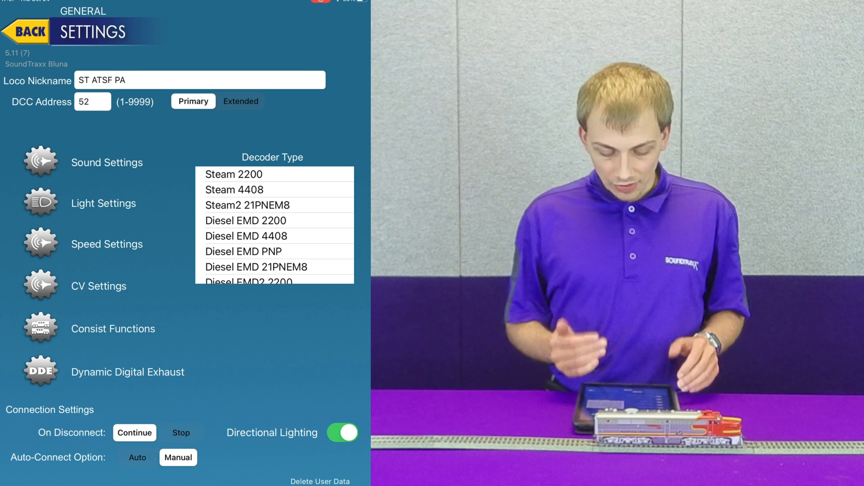
# Review Sound Settings' Other Settings (engine interlock, autostart, crossing bell, emergency stop) and return.
pyautogui.click(107, 162)
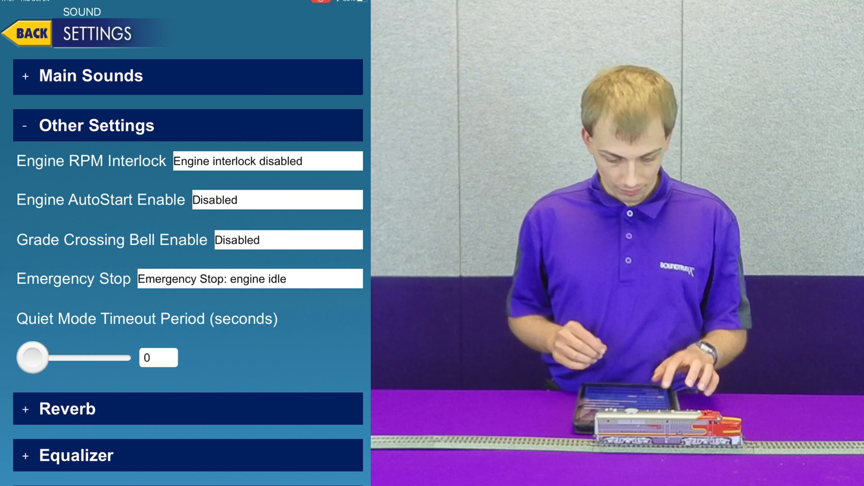
pyautogui.click(28, 33)
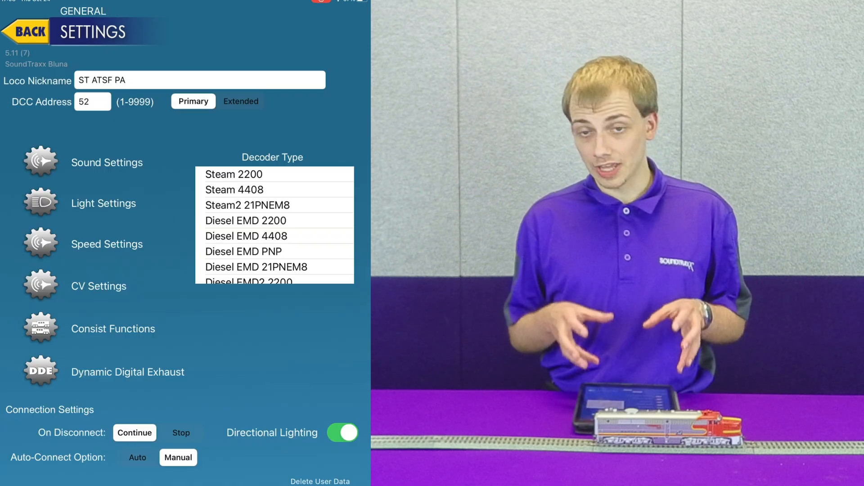
# Review Consist Functions including the Rear Loco Function toggles, then return to general settings.
pyautogui.click(113, 329)
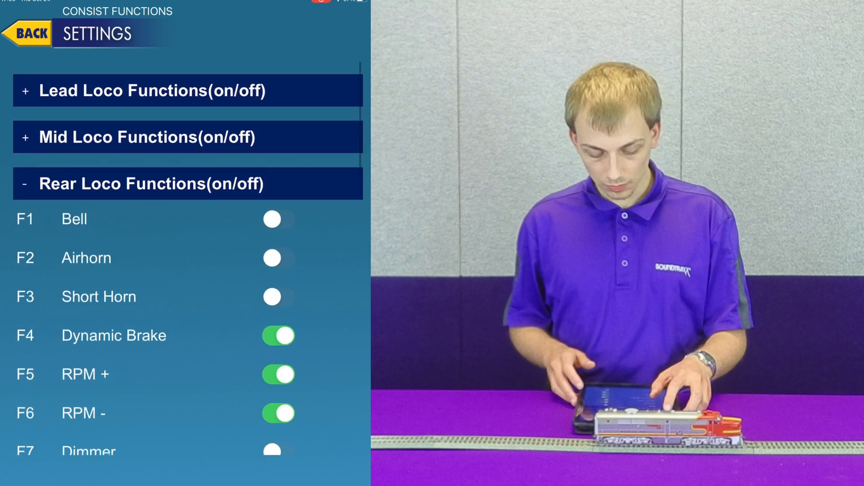
pyautogui.click(27, 33)
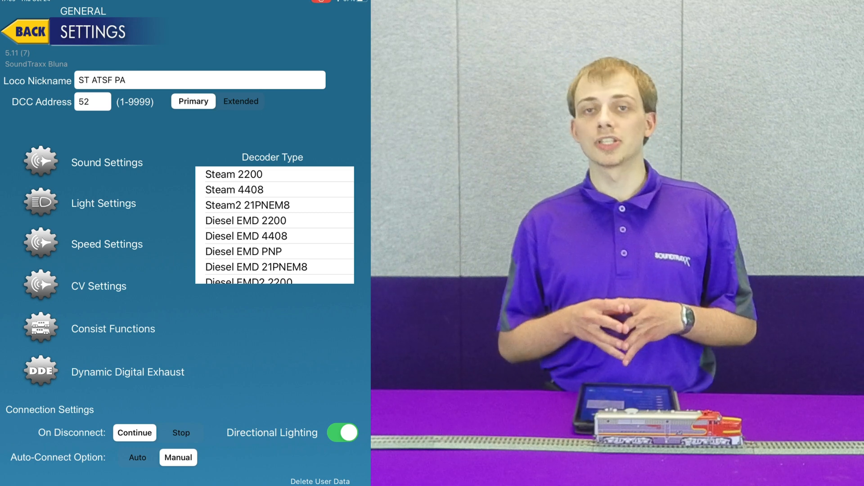
# Set On Disconnect to Stop under Connection Settings and return to My Locomotives.
pyautogui.click(180, 433)
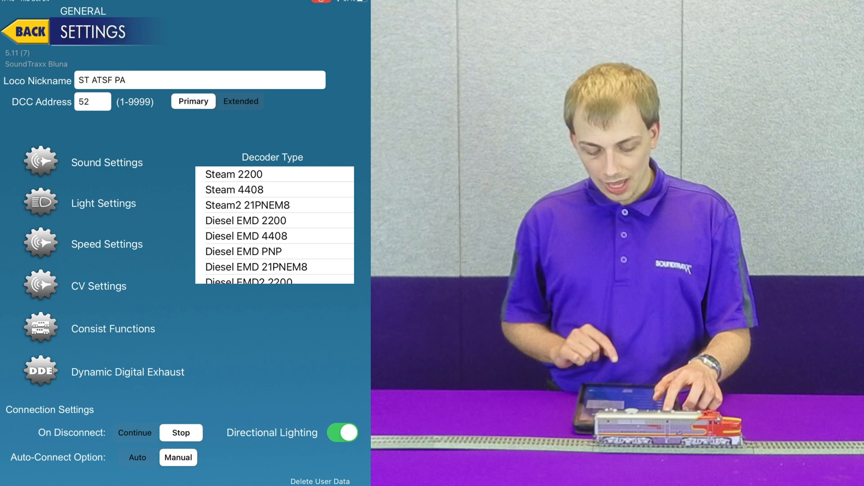
pyautogui.click(25, 31)
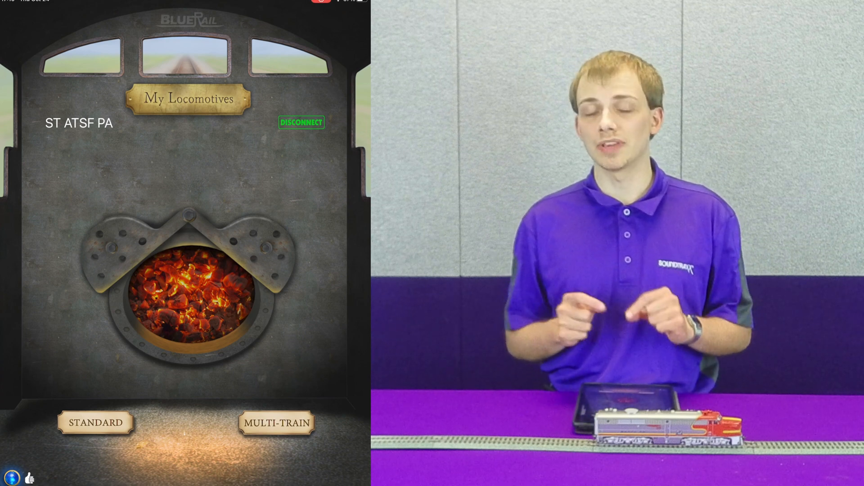
# Bring up the standard throttle for ST ATSF PA and turn on the A option.
pyautogui.click(95, 423)
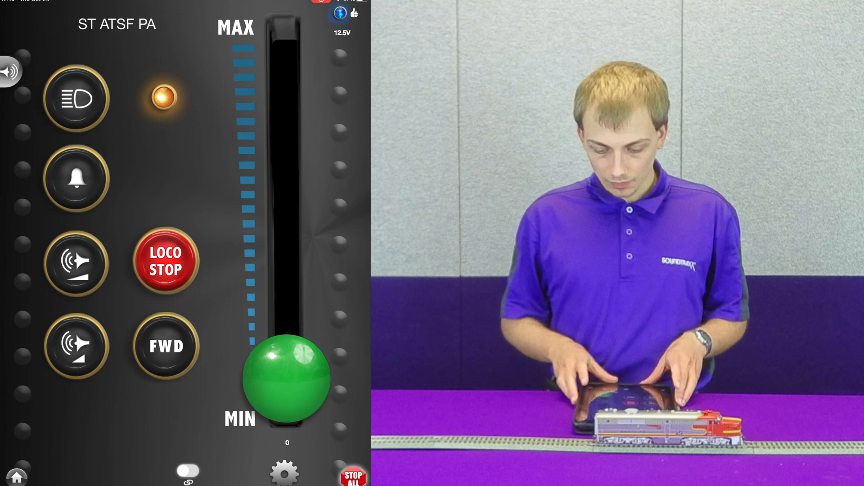
pyautogui.click(189, 471)
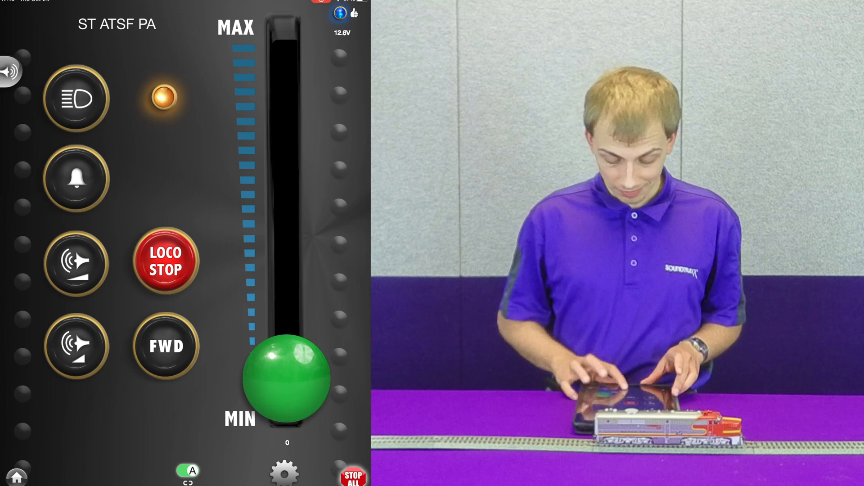